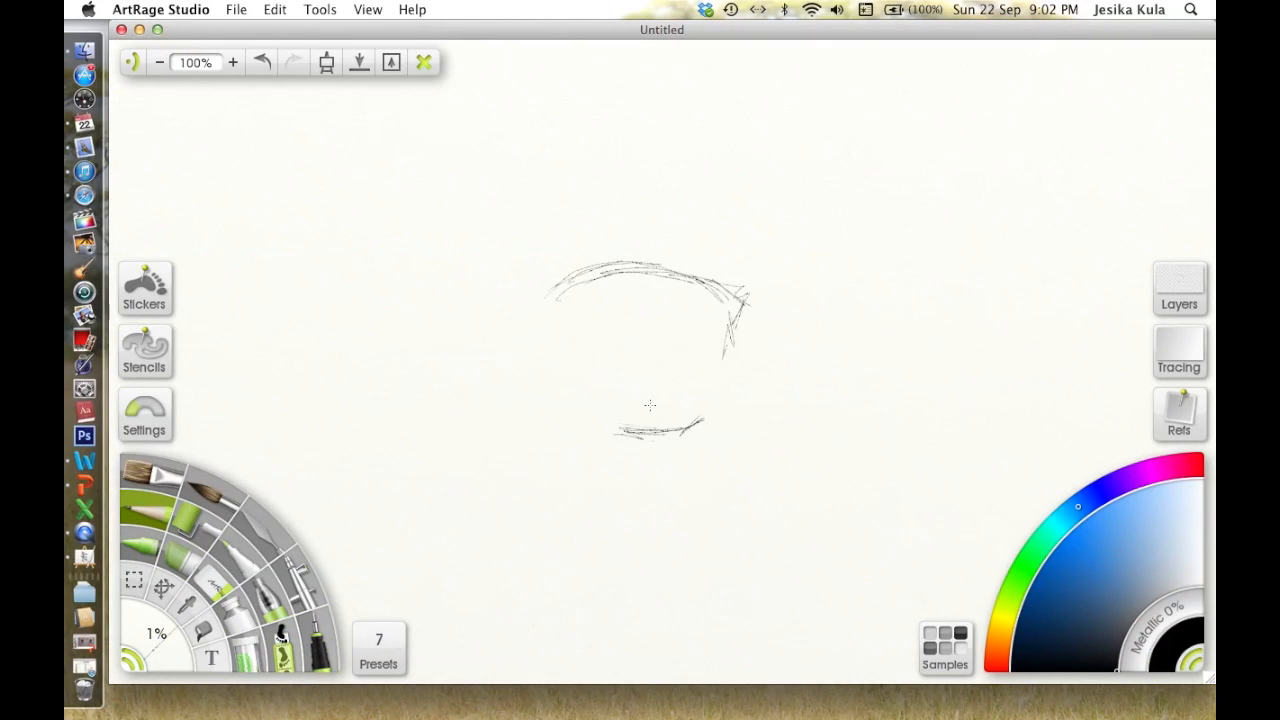
Ink the bold black upper lid, round iris and lower lid line over the pencil sketch.
{"action": "left_click", "coordinate": [1180, 288]}
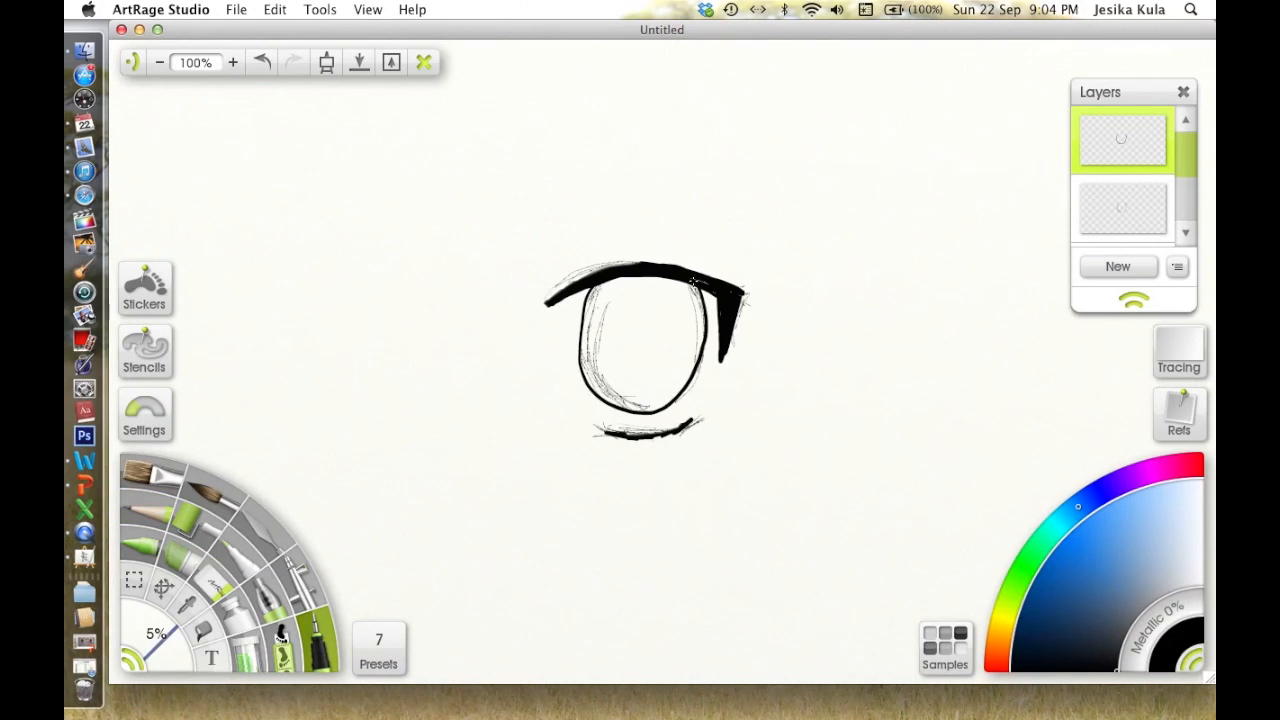
At 200% zoom, airbrush a purple gradient into the iris and paint a dark crescent pupil.
{"action": "left_click", "coordinate": [232, 62]}
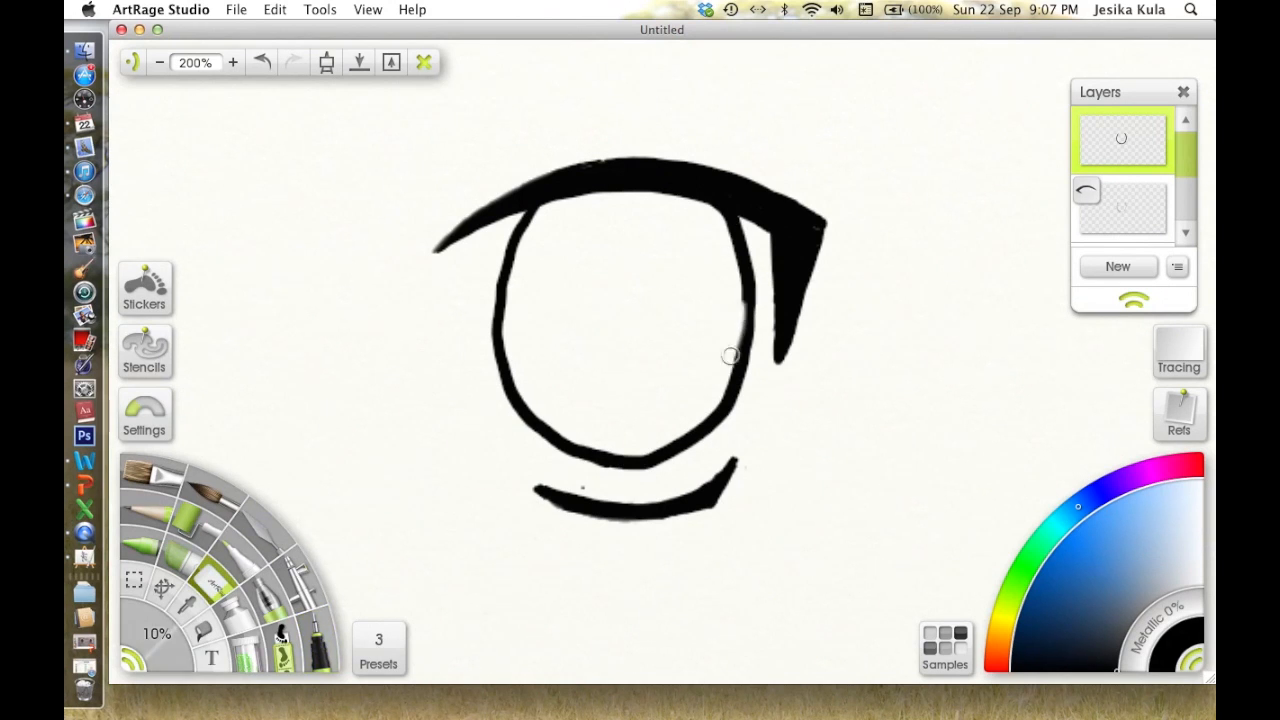
{"action": "left_click", "coordinate": [1146, 528]}
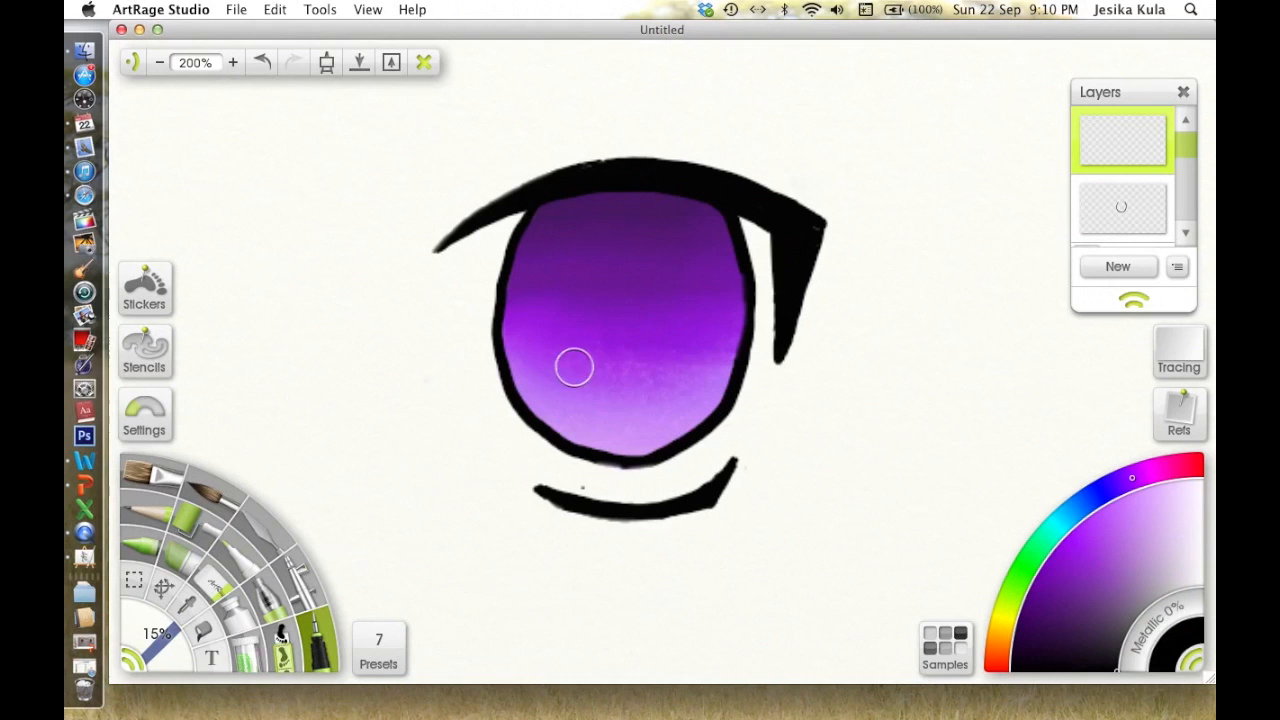
{"action": "left_click_drag", "start_coordinate": [576, 364], "coordinate": [660, 390]}
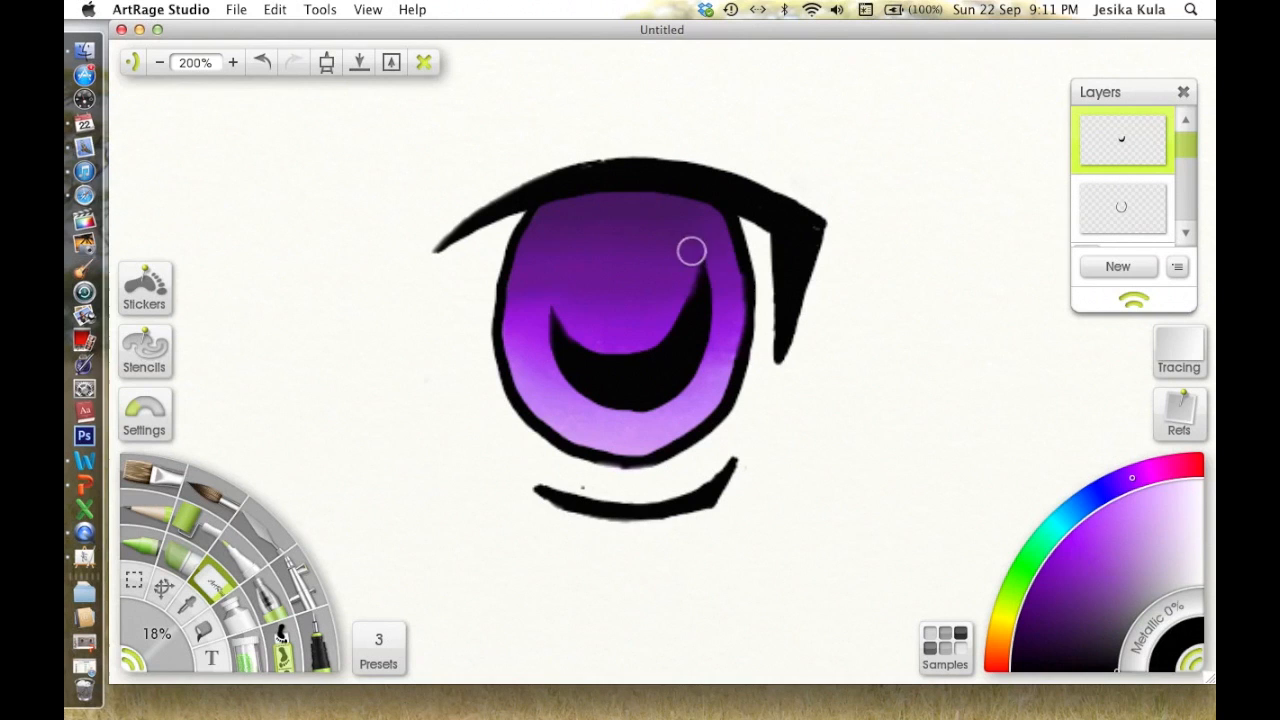
Paint white highlight shapes on the upper-left of the iris and at its right edge.
{"action": "left_click_drag", "start_coordinate": [690, 250], "coordinate": [656, 412]}
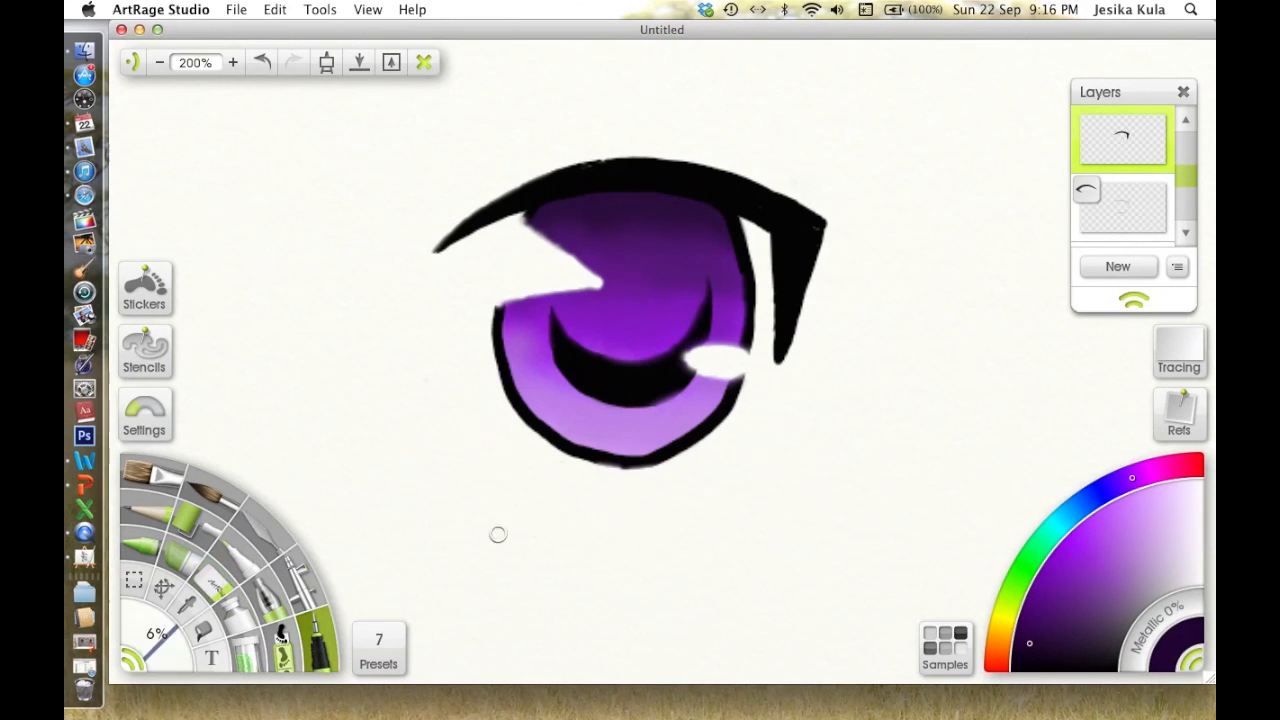
Airbrush a pale lavender reflection band along the bottom of the iris beneath the pupil.
{"action": "left_click_drag", "start_coordinate": [680, 460], "coordinate": [740, 420]}
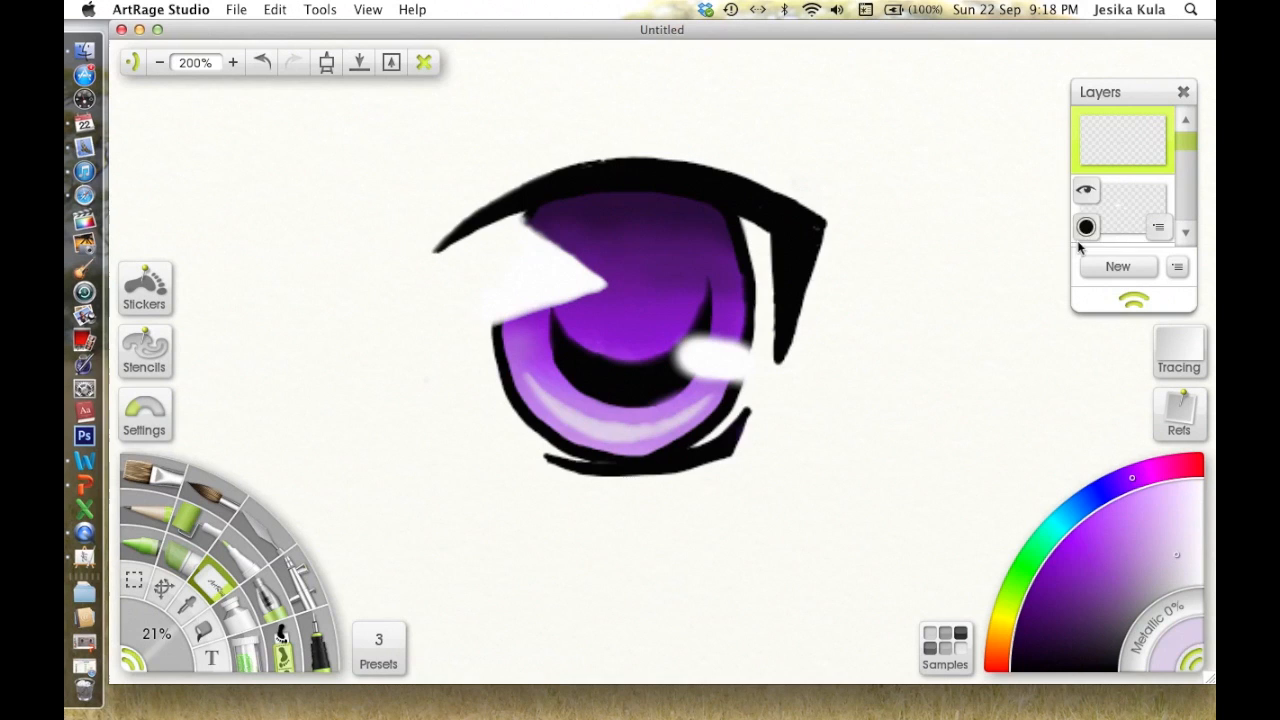
At 500% zoom, draw thin light streaks in the lower iris, then return to 100%.
{"action": "left_click", "coordinate": [232, 62]}
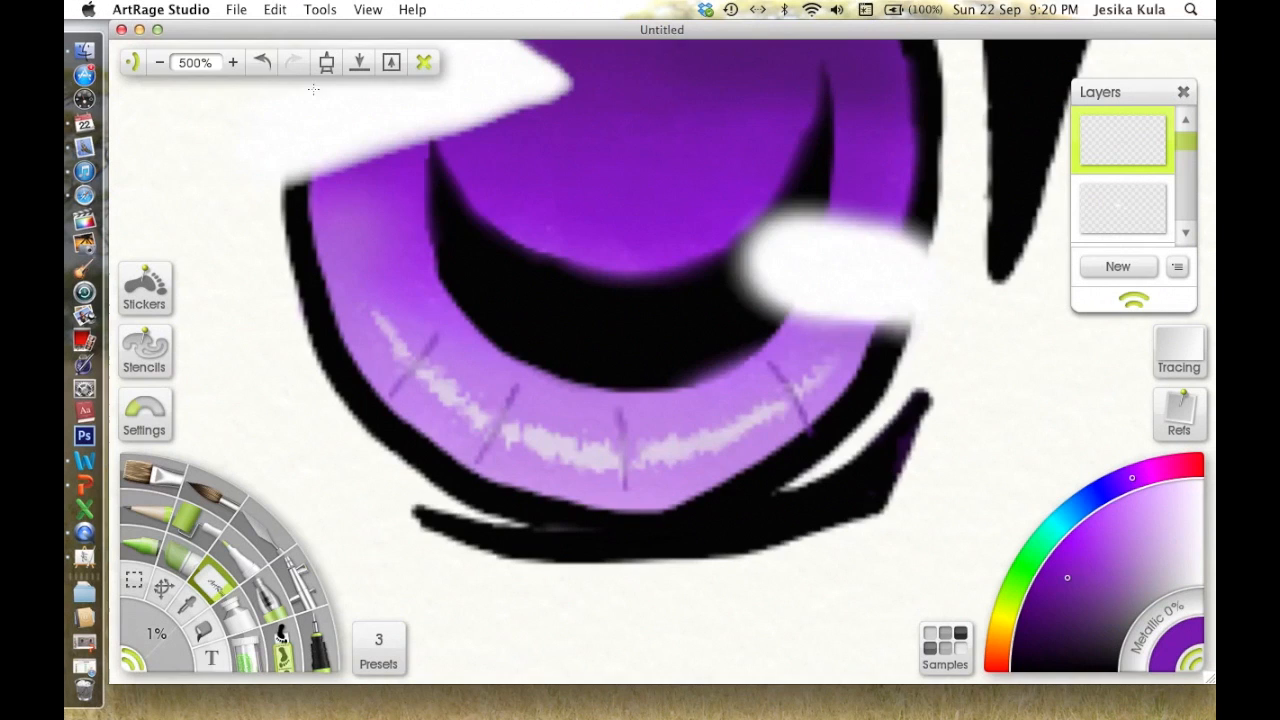
{"action": "left_click", "coordinate": [160, 62]}
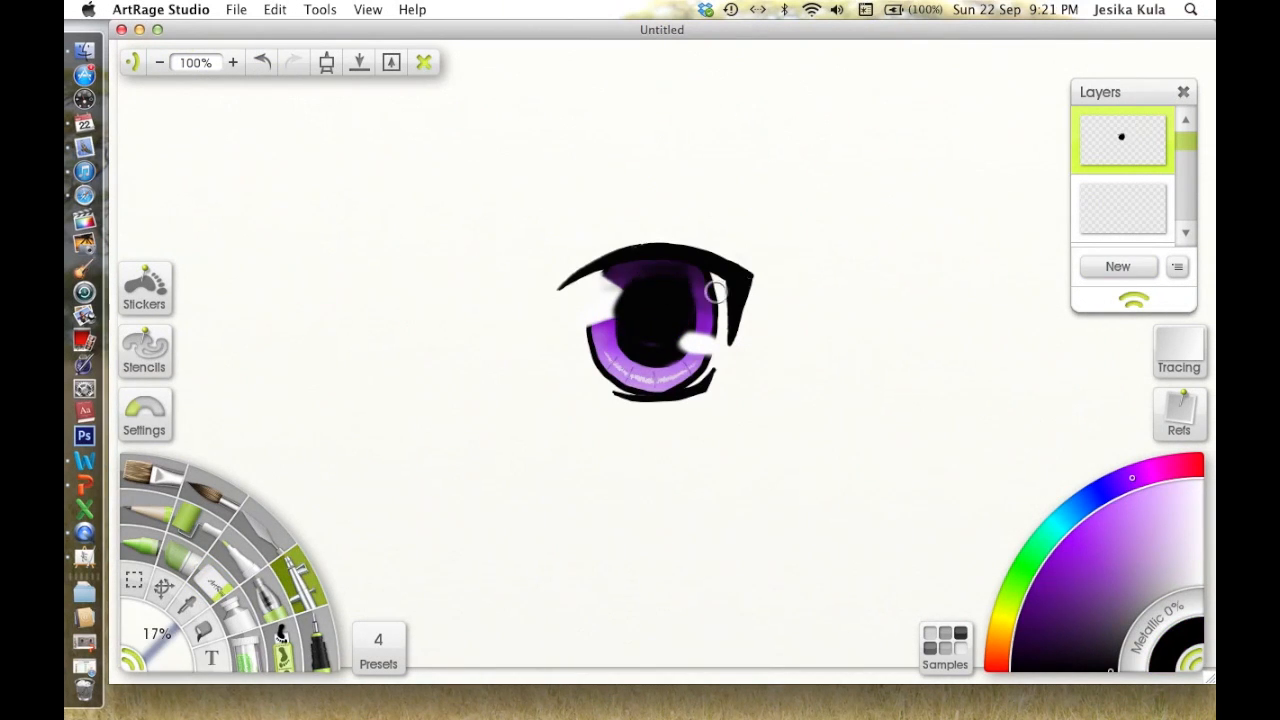
On a new layer, pencil-sketch lash strokes along the upper lid.
{"action": "left_click", "coordinate": [232, 62]}
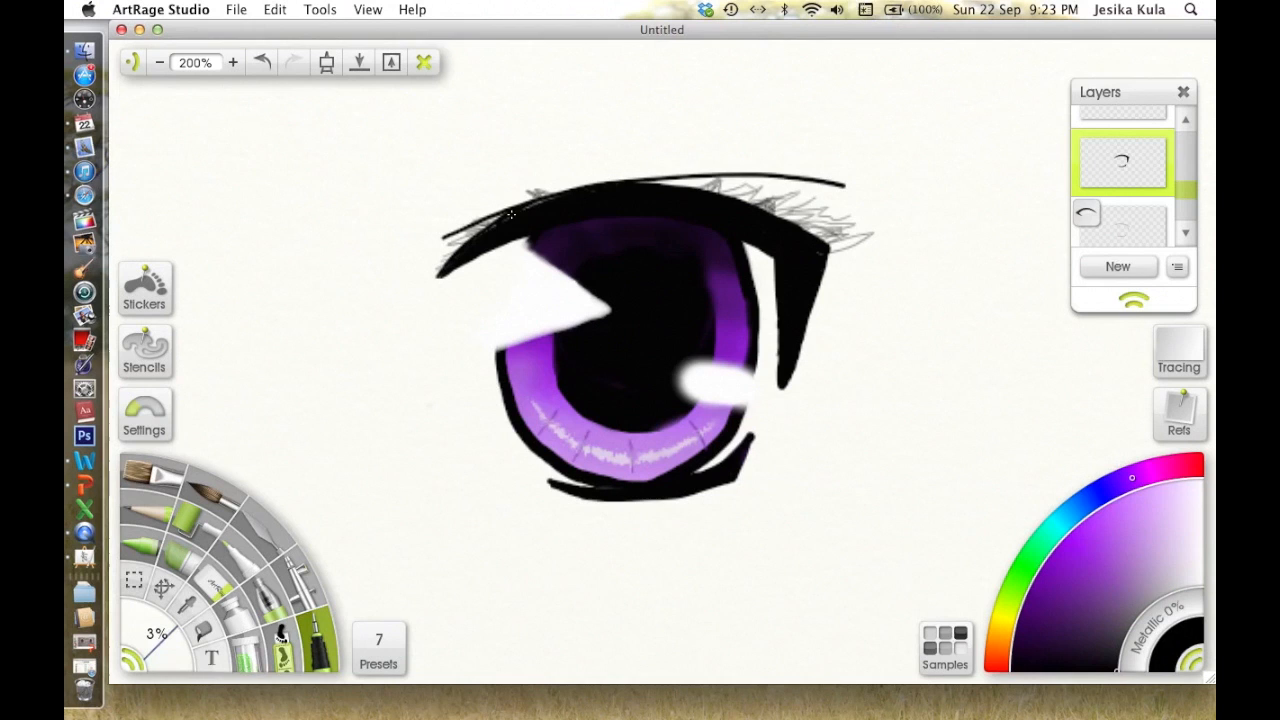
{"action": "left_click_drag", "start_coordinate": [540, 196], "coordinate": [820, 240]}
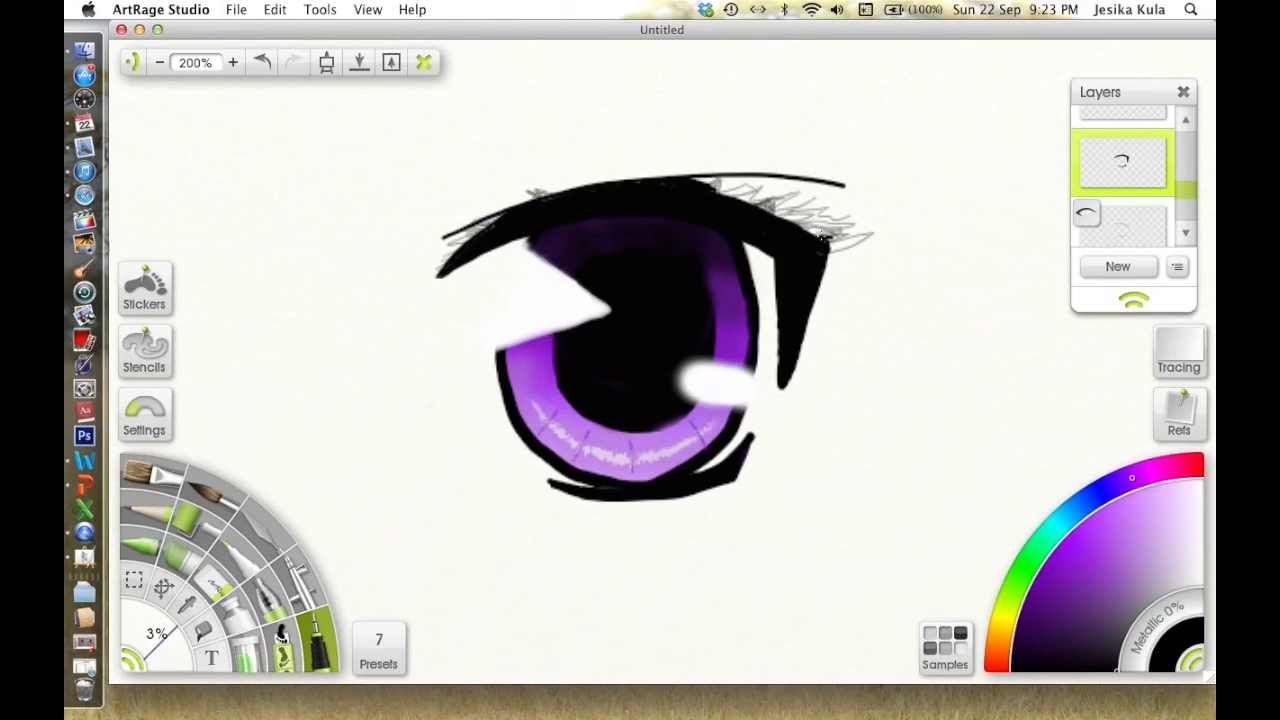
{"action": "left_click_drag", "start_coordinate": [690, 190], "coordinate": [830, 240]}
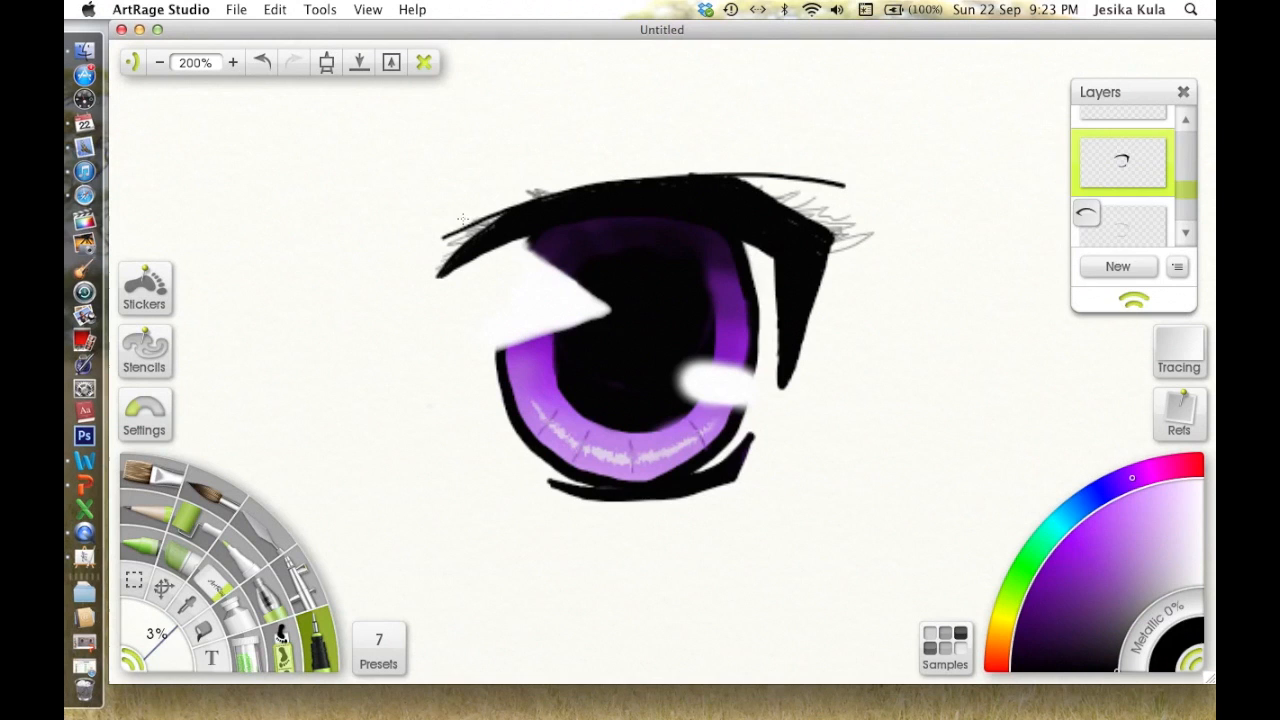
{"action": "left_click", "coordinate": [260, 62]}
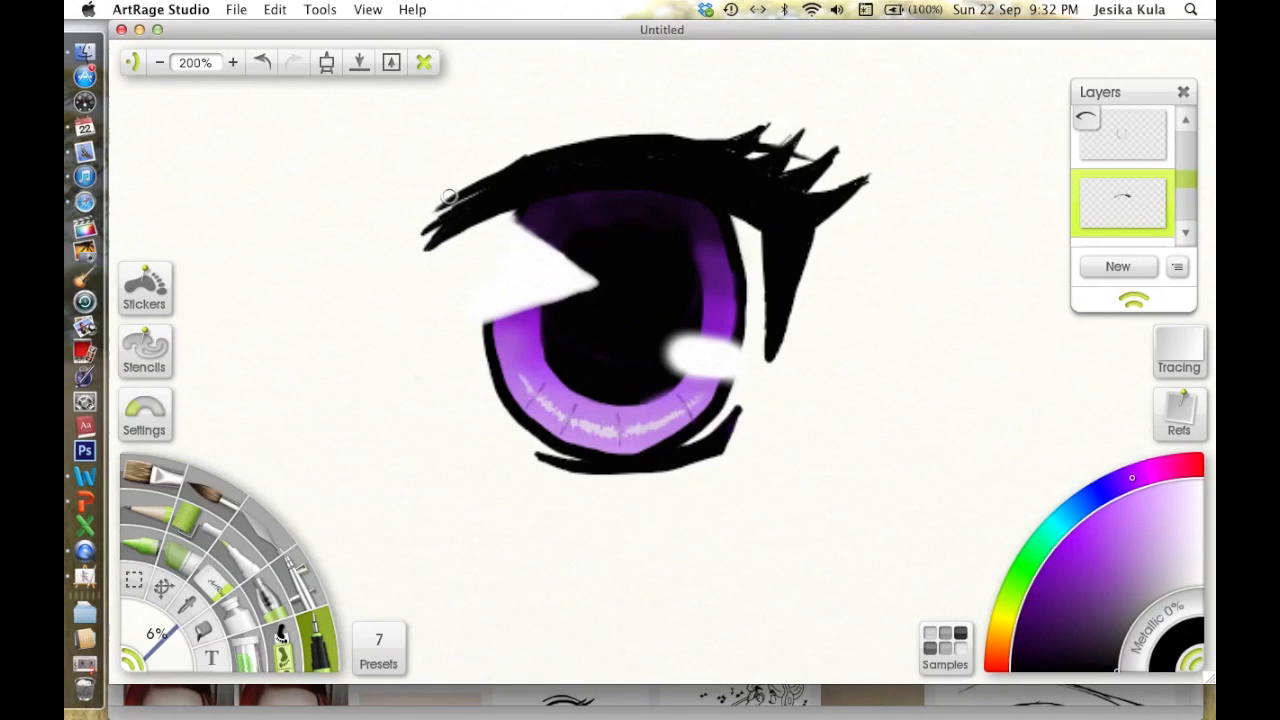
Ink thick black upper lashes, add small lashes at the lower lid's outer corner, and zoom to 75%.
{"action": "left_click_drag", "start_coordinate": [450, 196], "coordinate": [804, 150]}
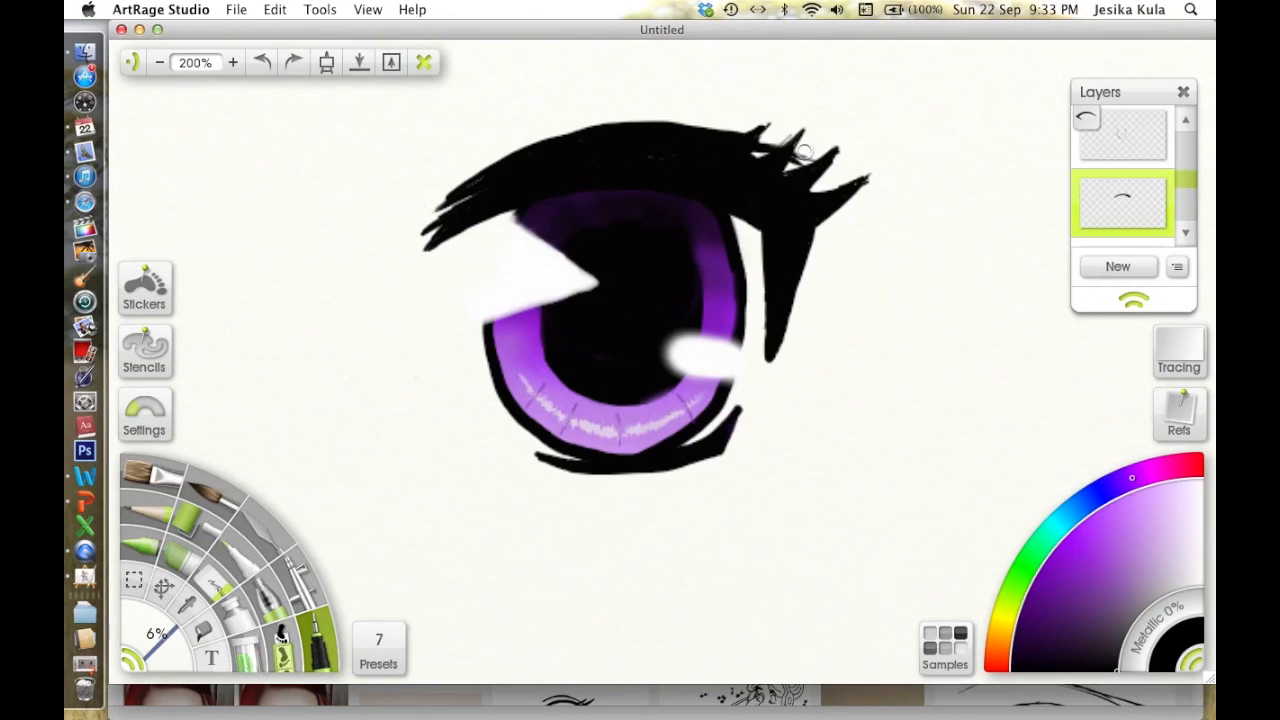
{"action": "left_click", "coordinate": [262, 60]}
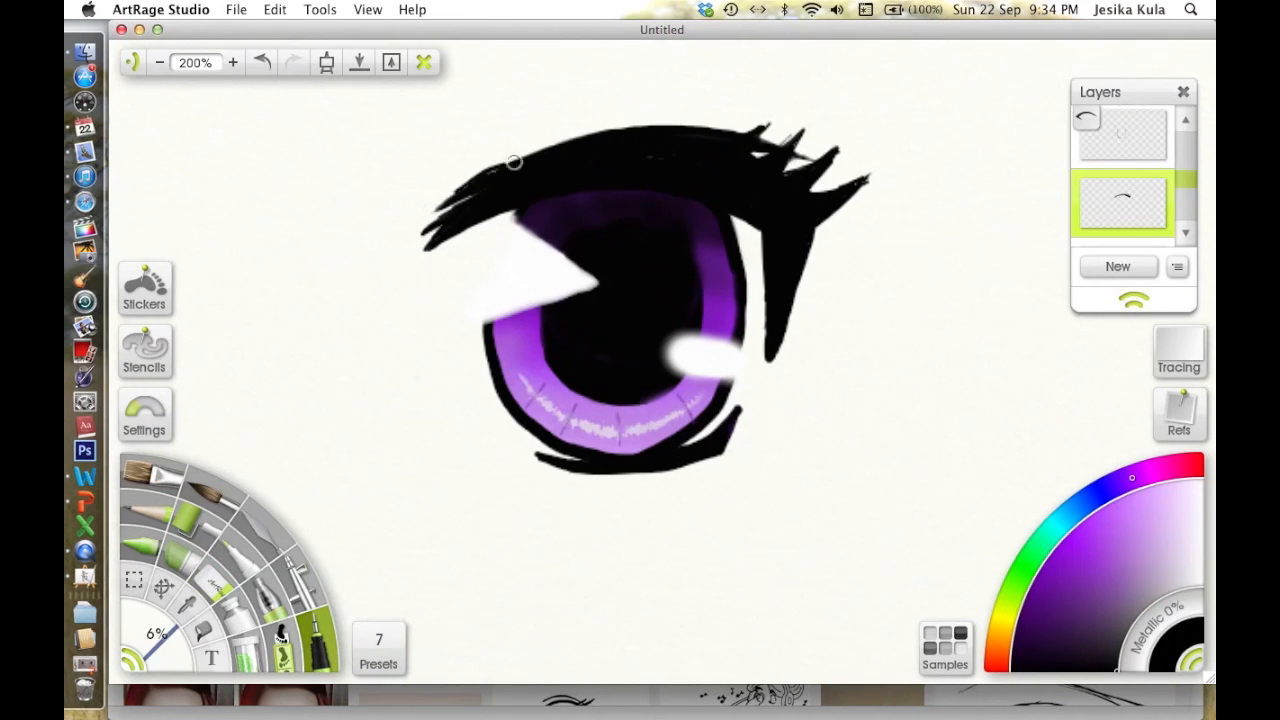
{"action": "left_click", "coordinate": [160, 62]}
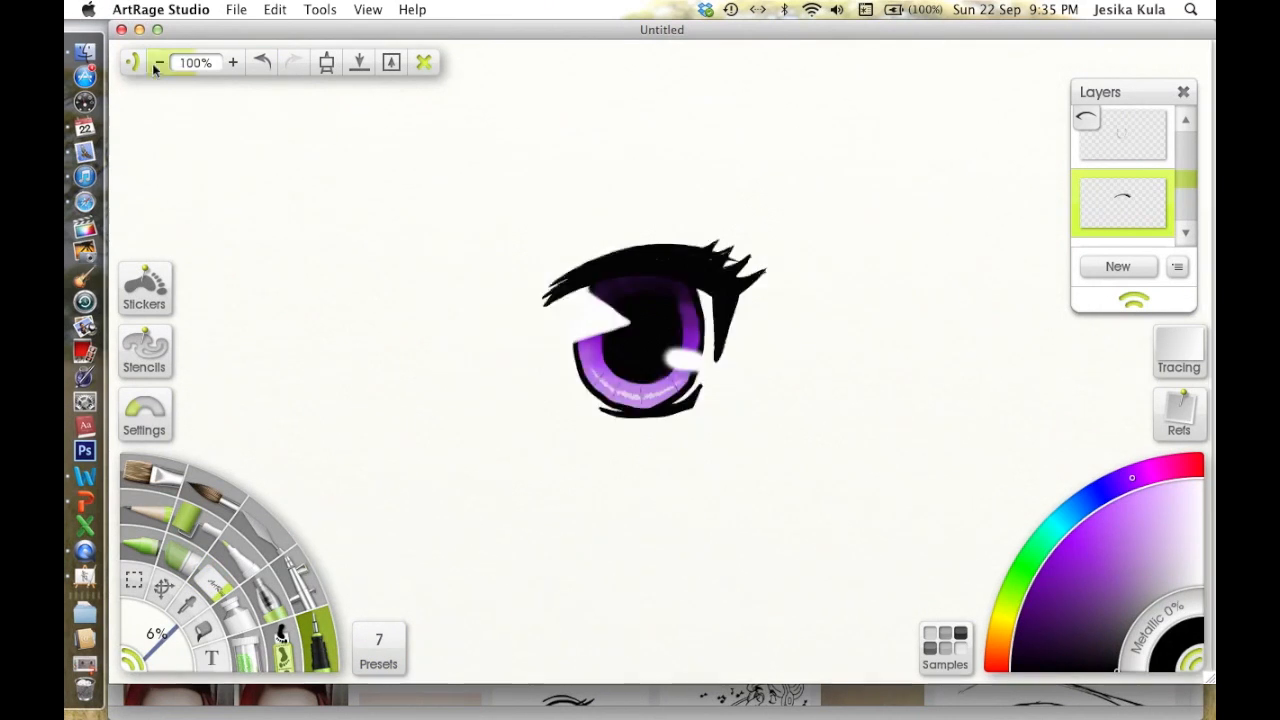
{"action": "left_click", "coordinate": [232, 62]}
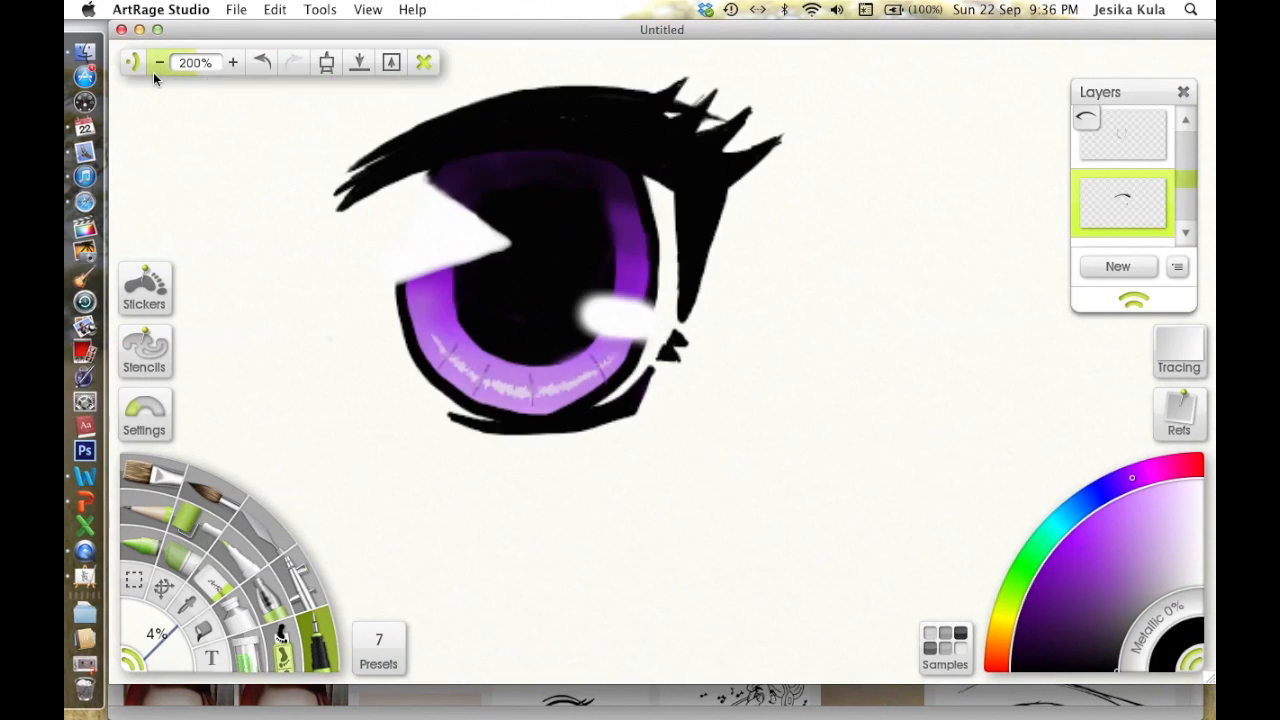
{"action": "left_click", "coordinate": [160, 62]}
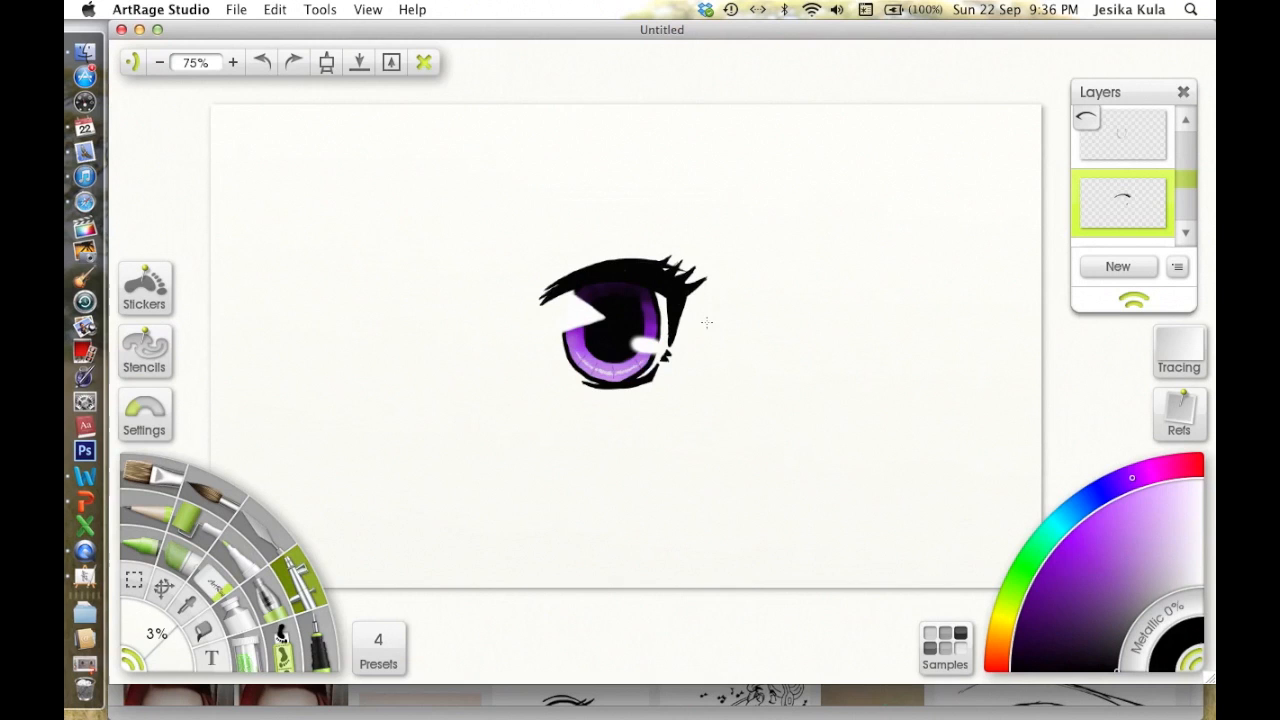
Handwrite a thin signature on the canvas to the right of the finished eye.
{"action": "left_click_drag", "start_coordinate": [724, 304], "coordinate": [718, 400]}
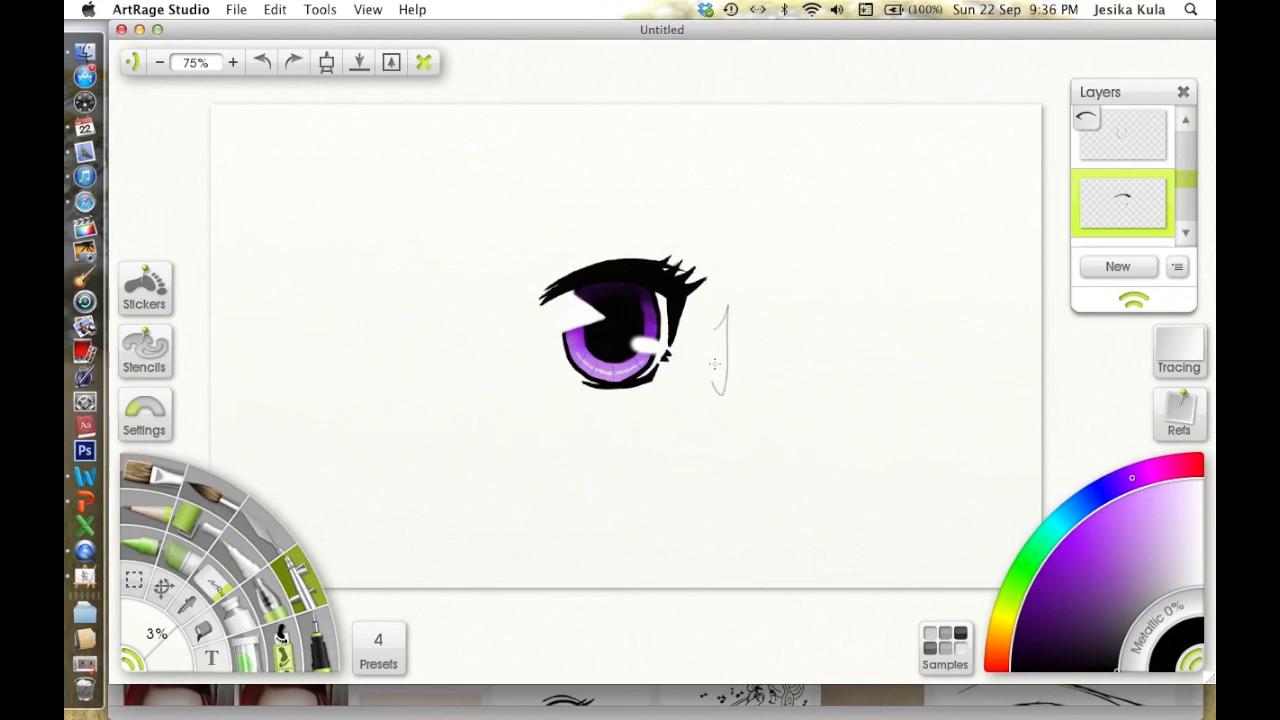
{"action": "left_click_drag", "start_coordinate": [720, 376], "coordinate": [744, 320]}
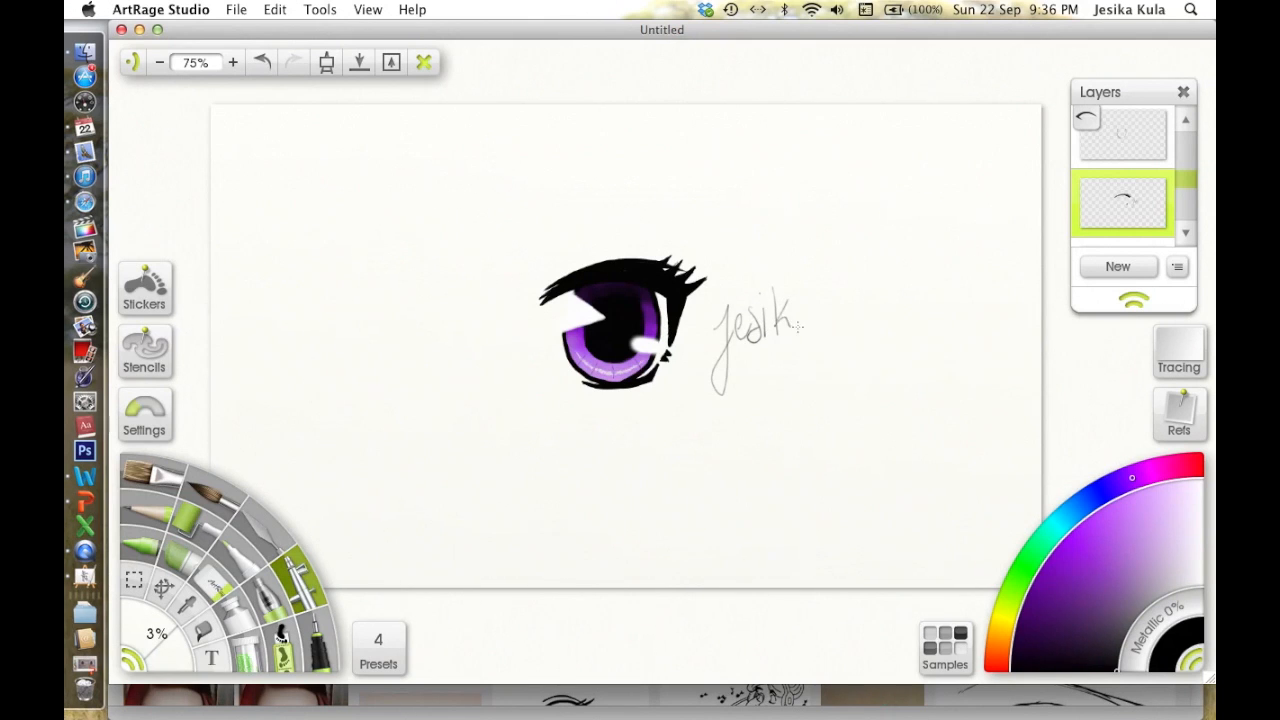
{"action": "left_click_drag", "start_coordinate": [796, 320], "coordinate": [824, 336]}
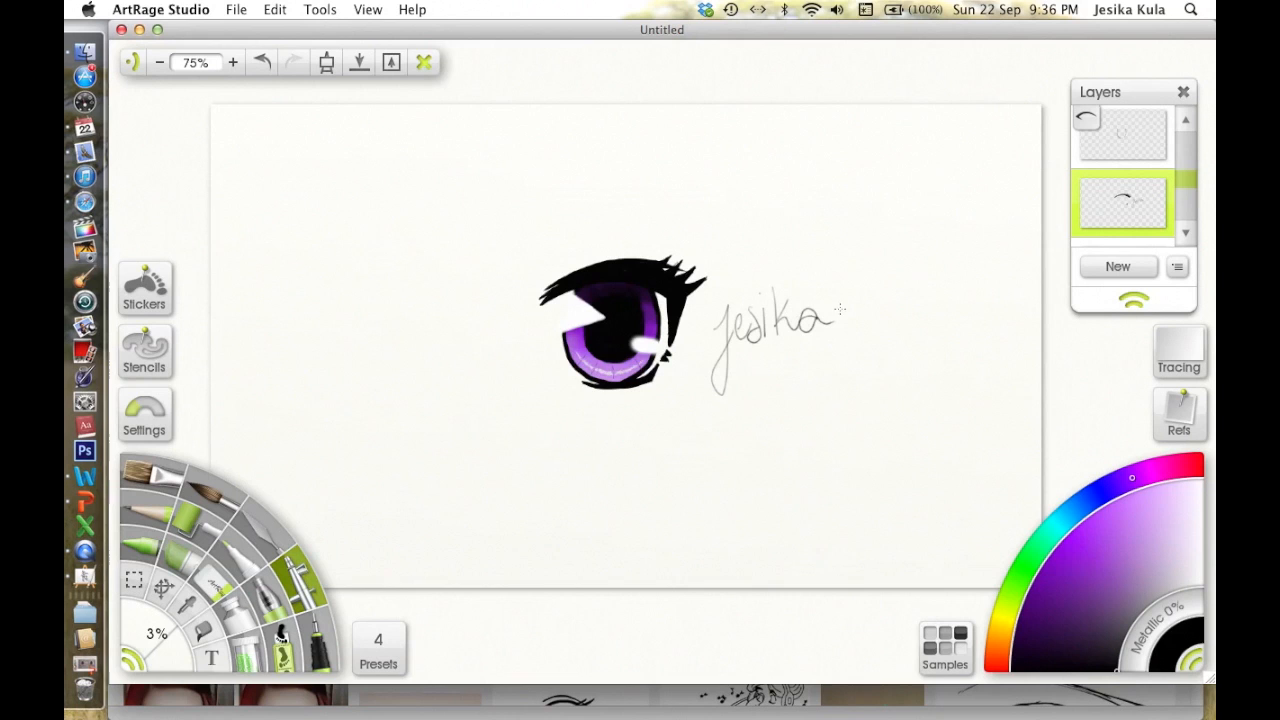